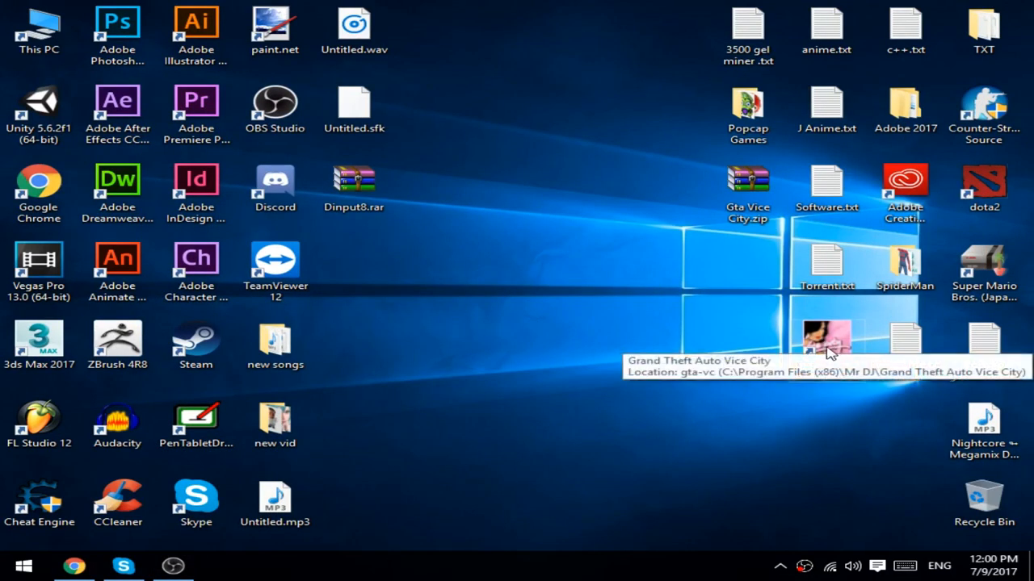
mouse_move(827, 347)
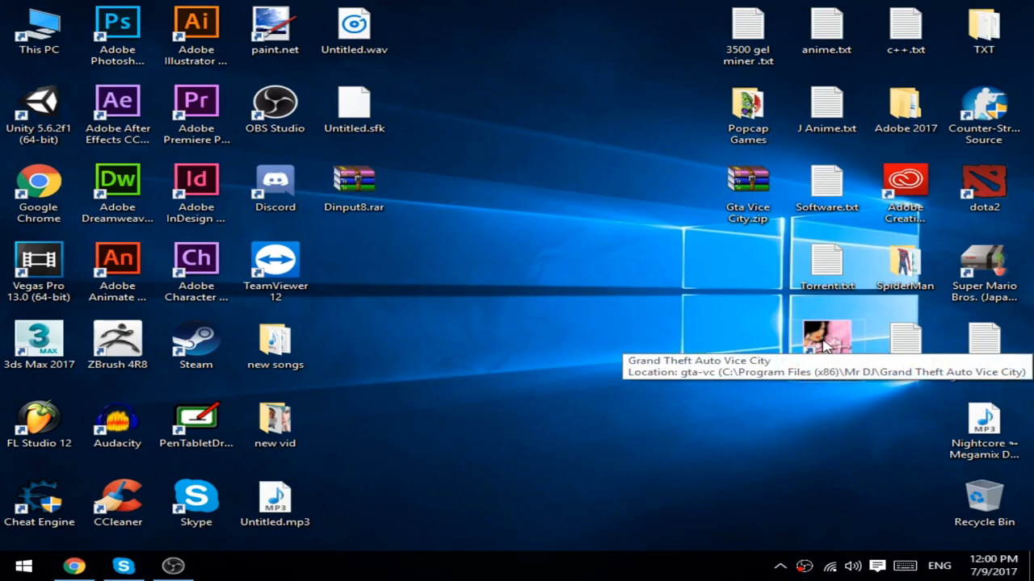
Launch Vice City, quit it to the desktop, and open Dinput8.rar in WinRAR.
double_click(825, 339)
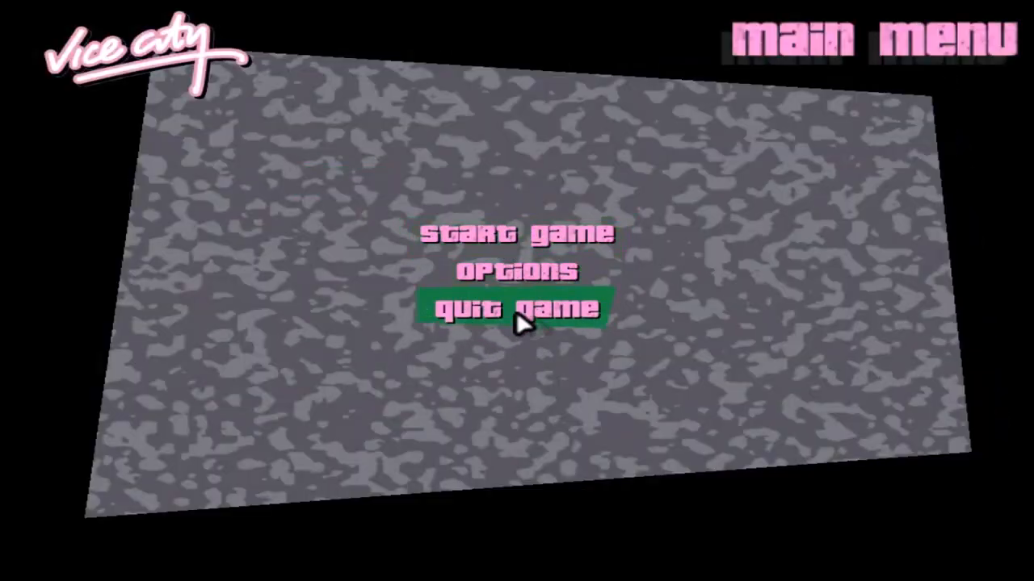
mouse_move(533, 258)
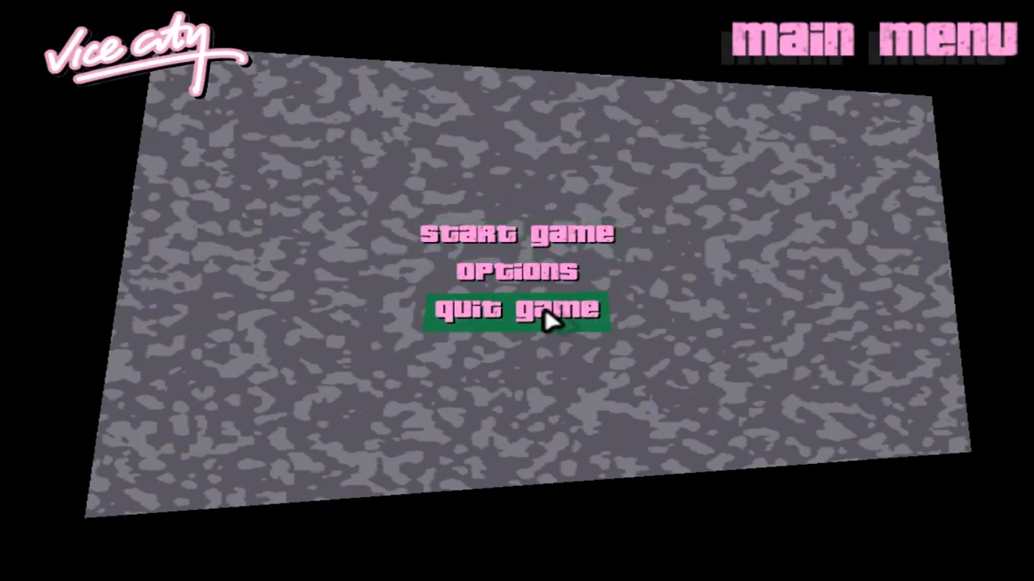
left_click(513, 311)
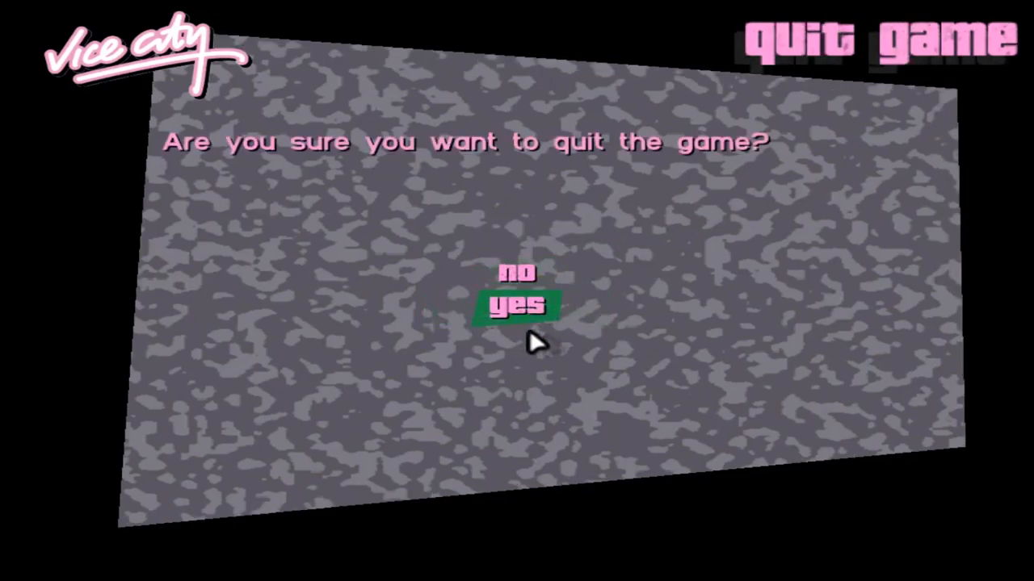
left_click(518, 305)
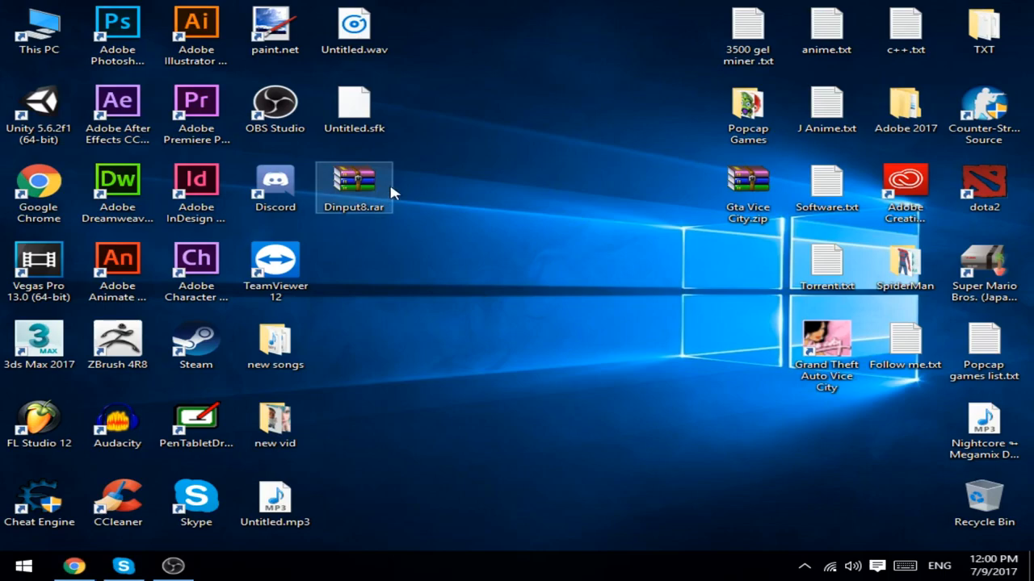
mouse_move(355, 194)
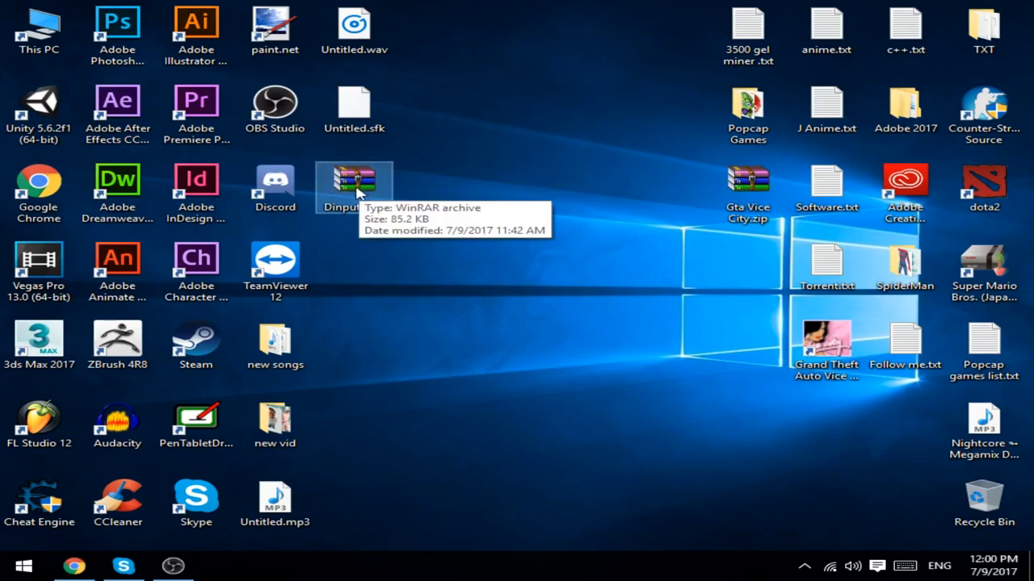
double_click(353, 176)
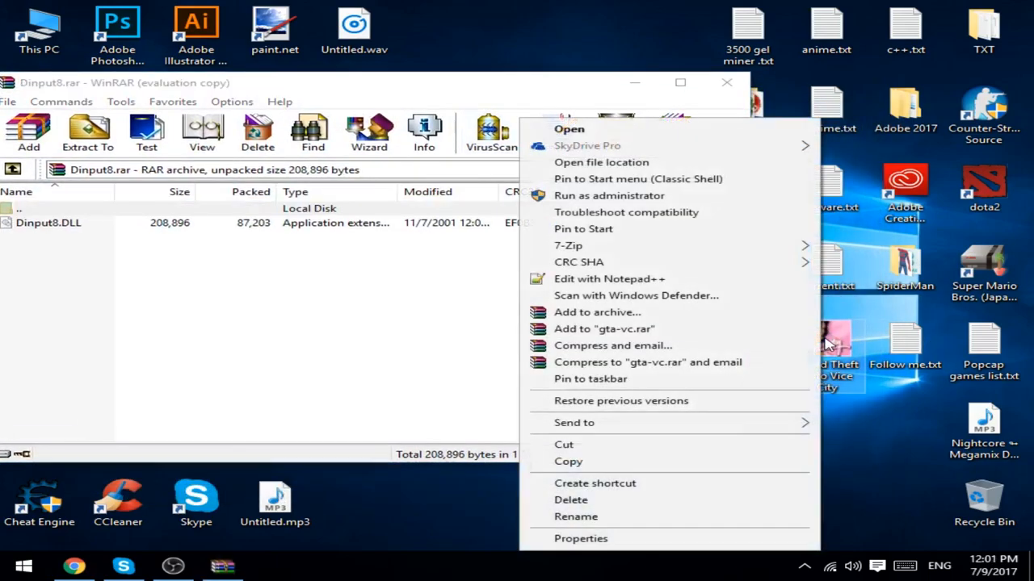
mouse_move(624, 162)
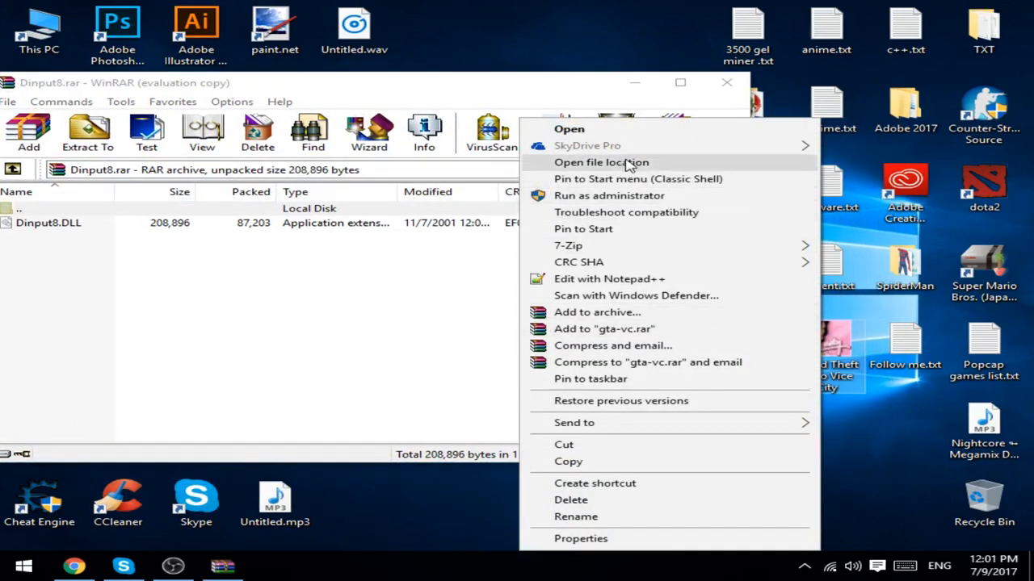
Copy Dinput8.DLL into the Vice City install folder with permission, then open Start Game.
left_click(600, 162)
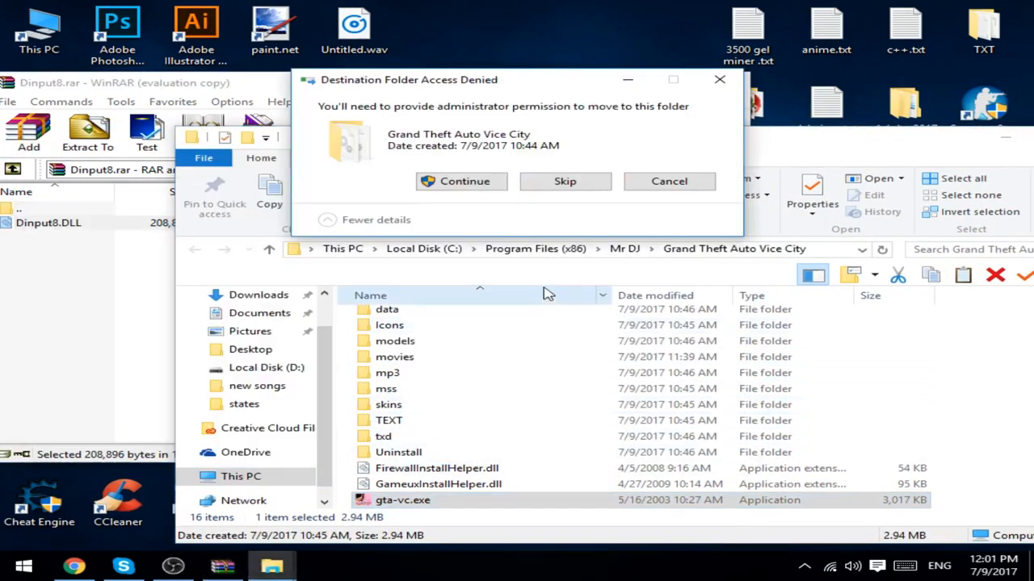
left_click(461, 181)
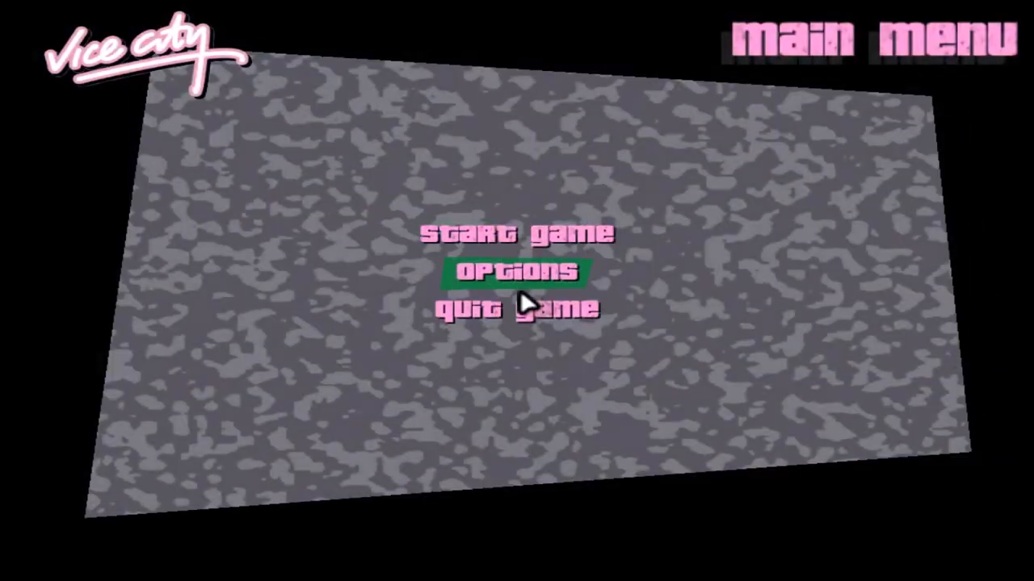
left_click(520, 235)
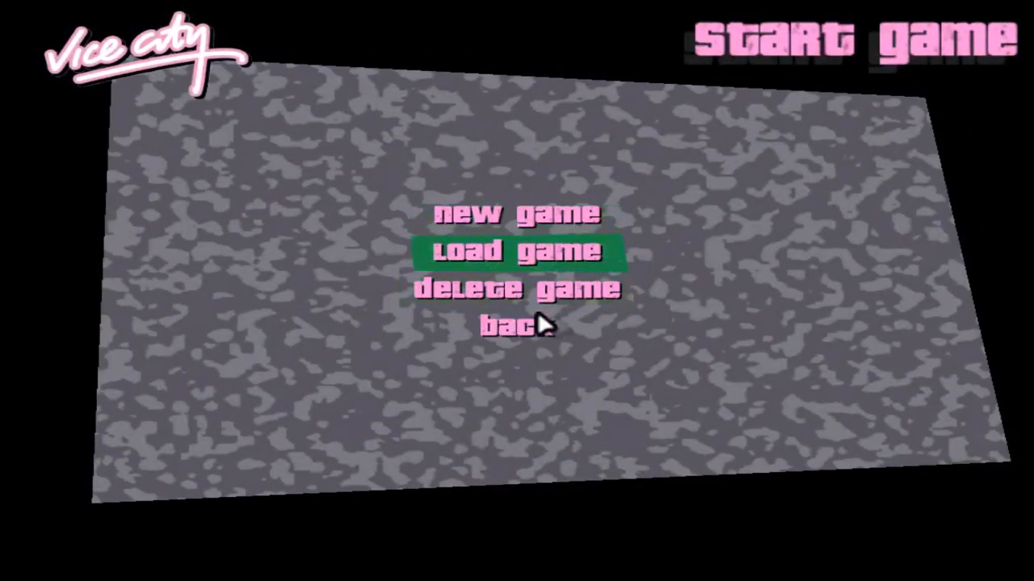